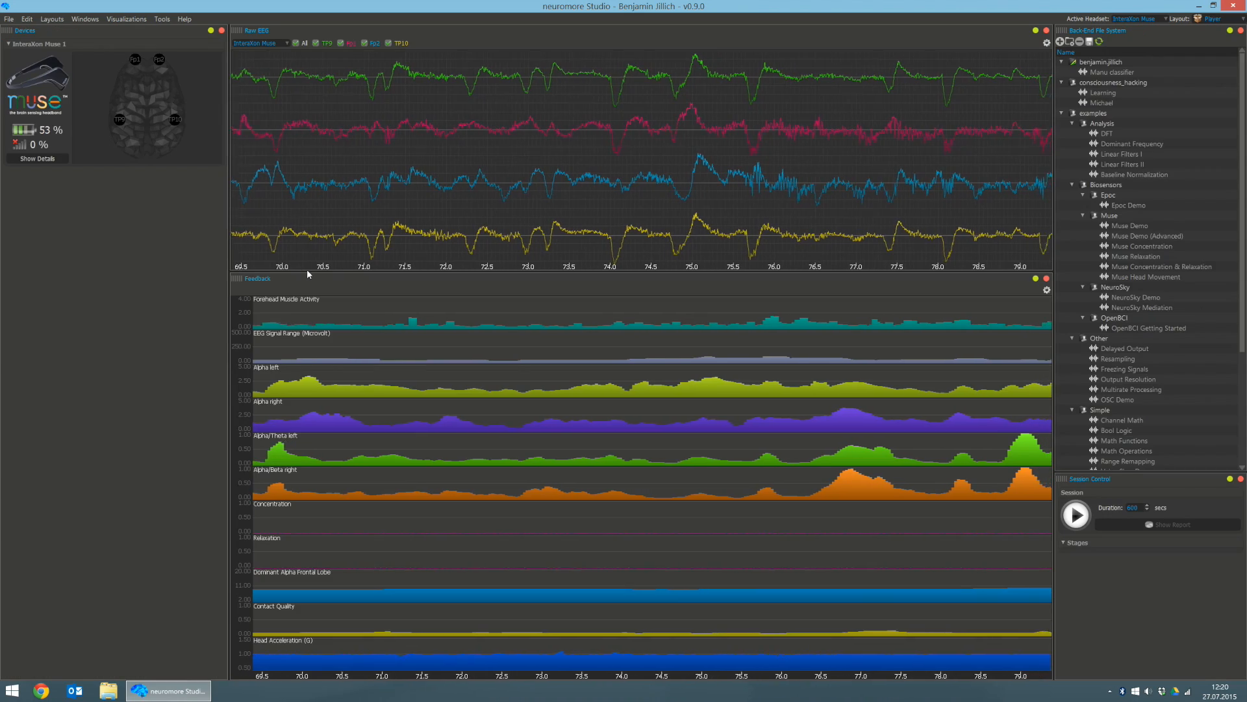
- Pick Visualizations, then Default, from the Layout combo box
click(1215, 18)
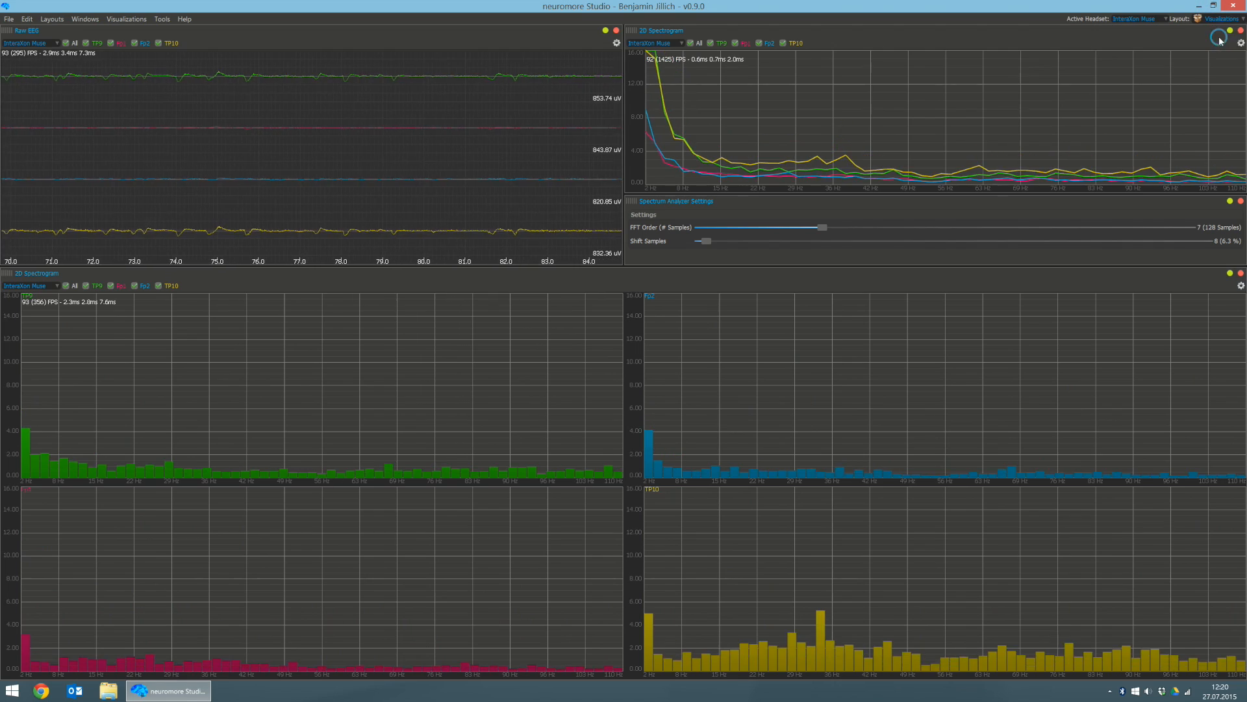
click(1215, 18)
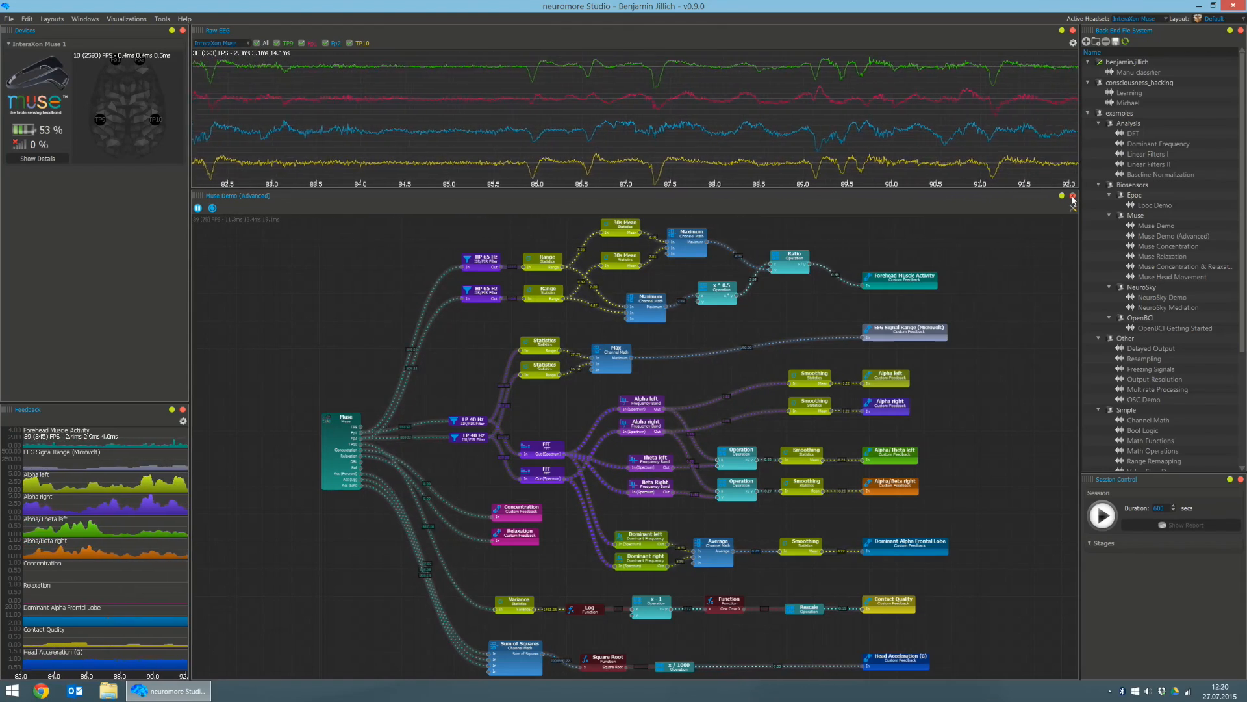
- Close the Muse Demo (Advanced) graph and add a second Raw EEG window
click(1073, 195)
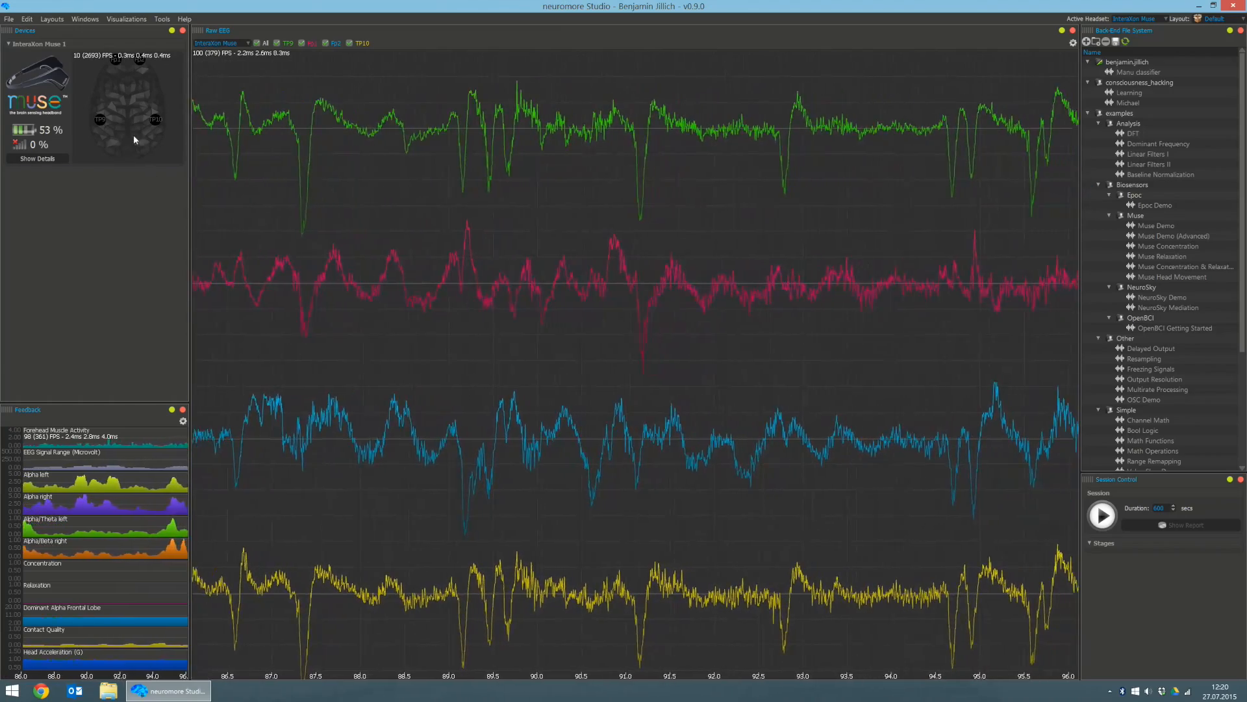
click(84, 18)
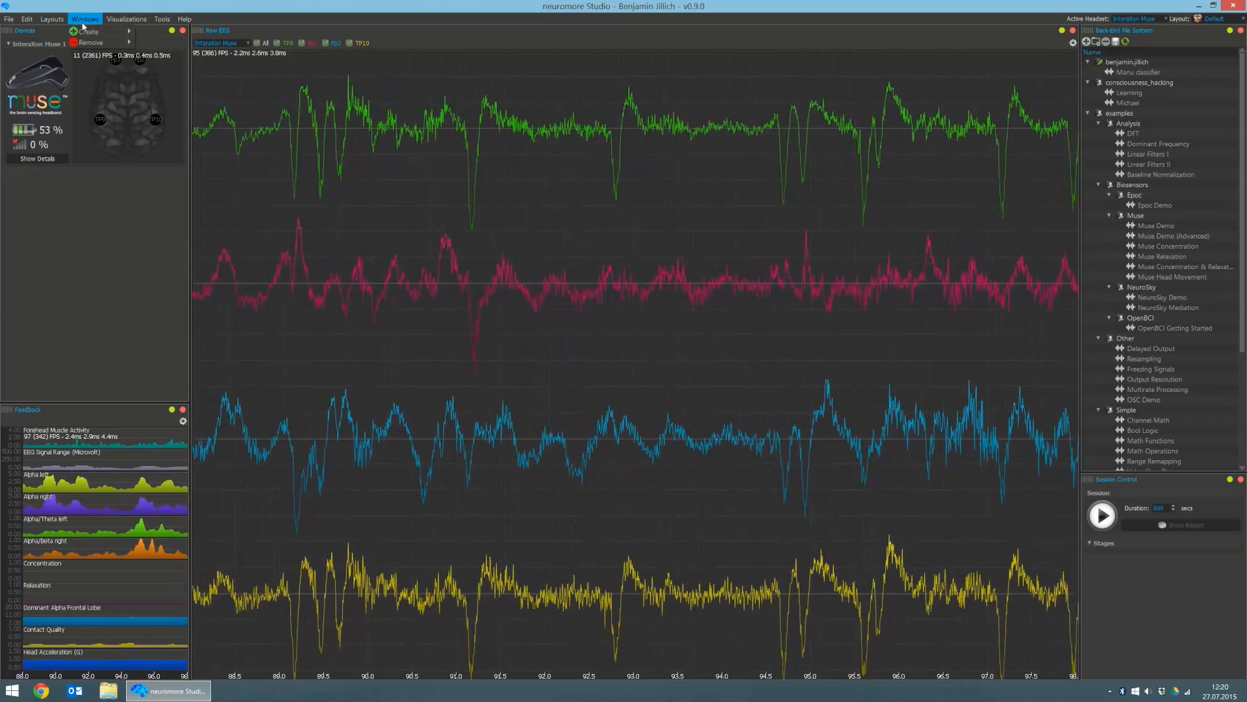
click(89, 32)
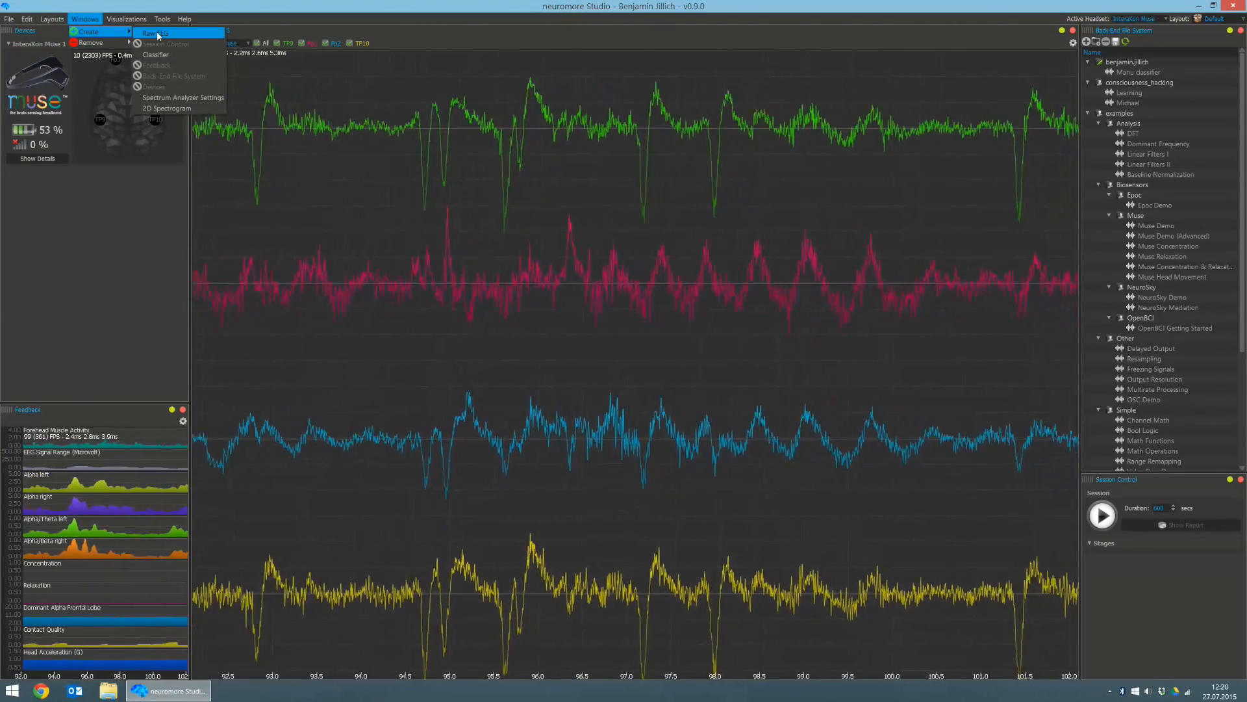
click(152, 32)
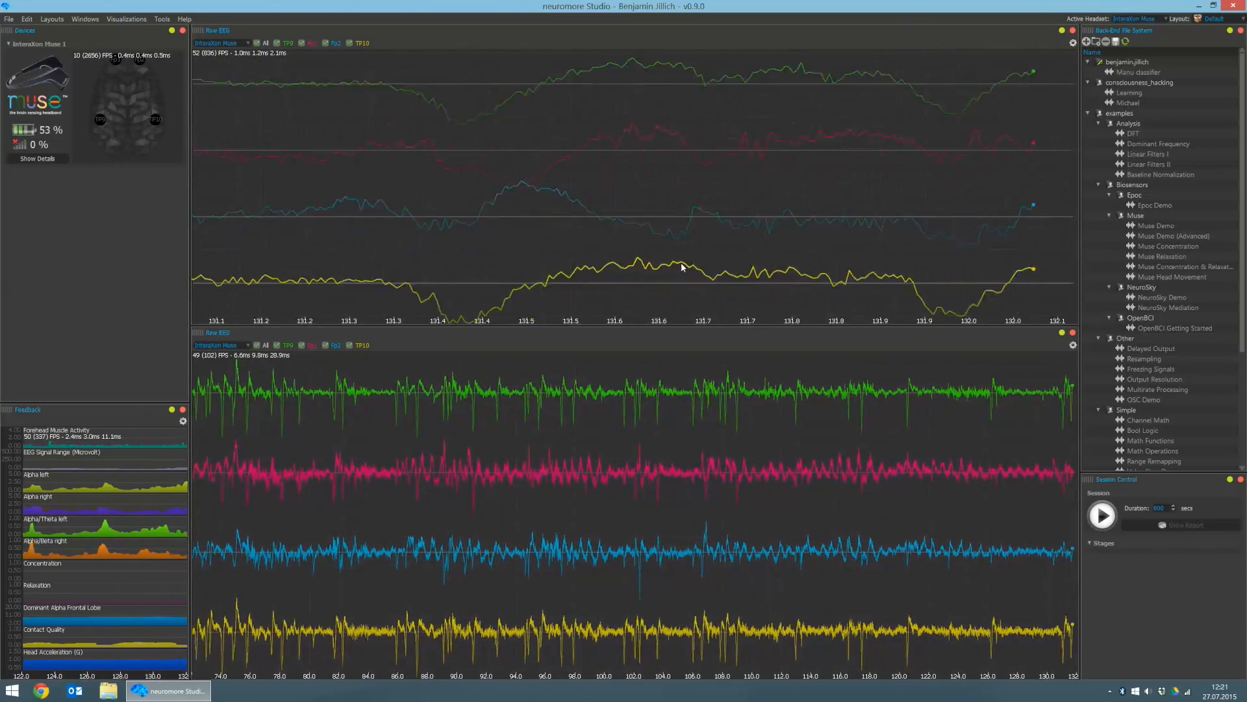
- Save the current arrangement as a new layout named 'My Layout'
click(51, 18)
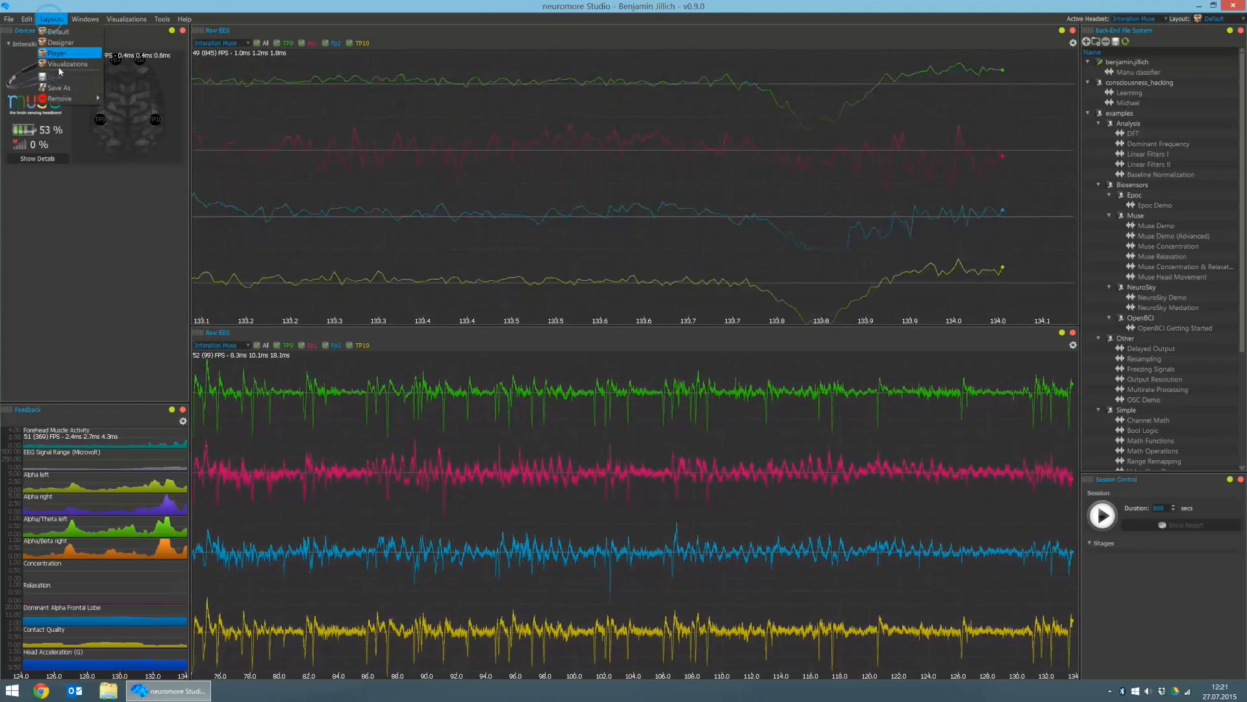
click(56, 54)
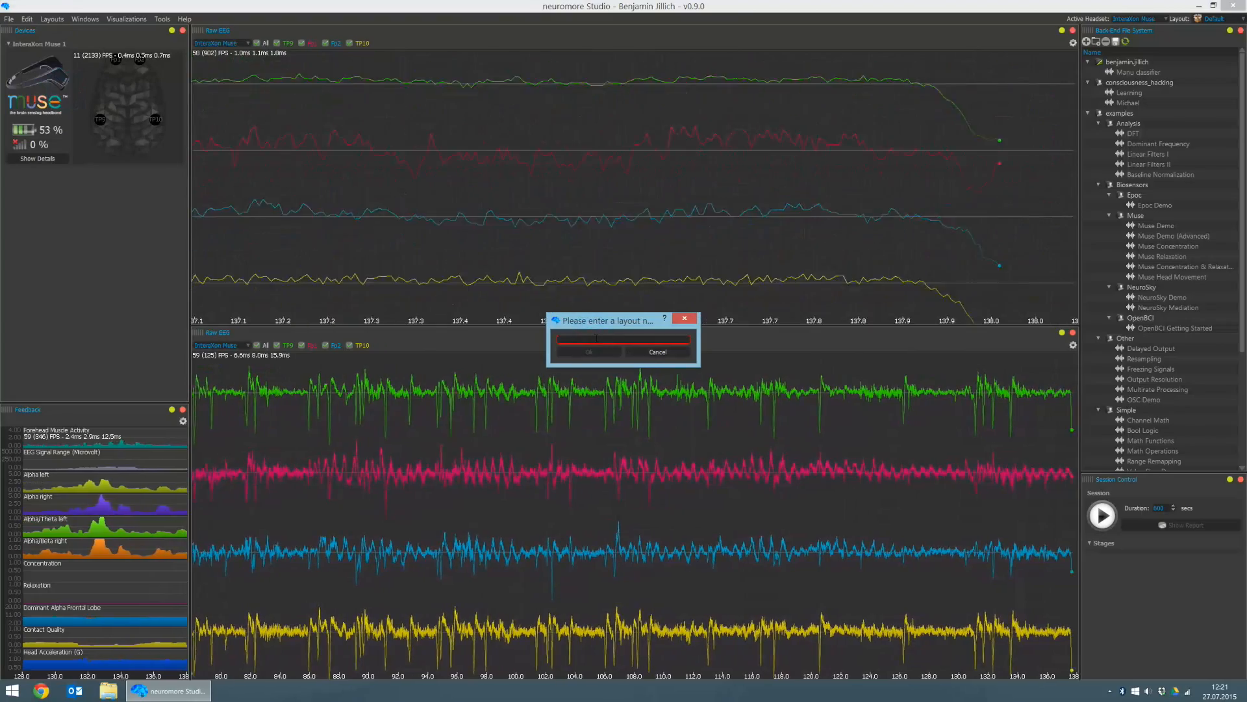
text(My Layout)
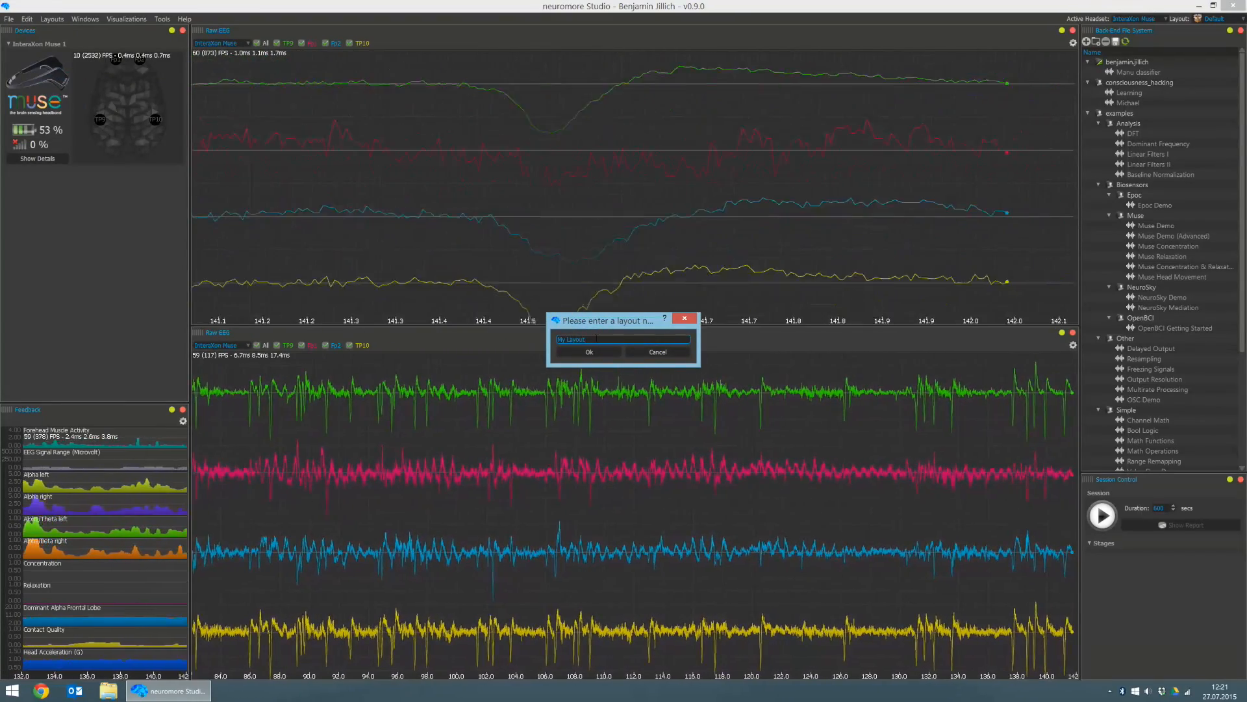
click(589, 351)
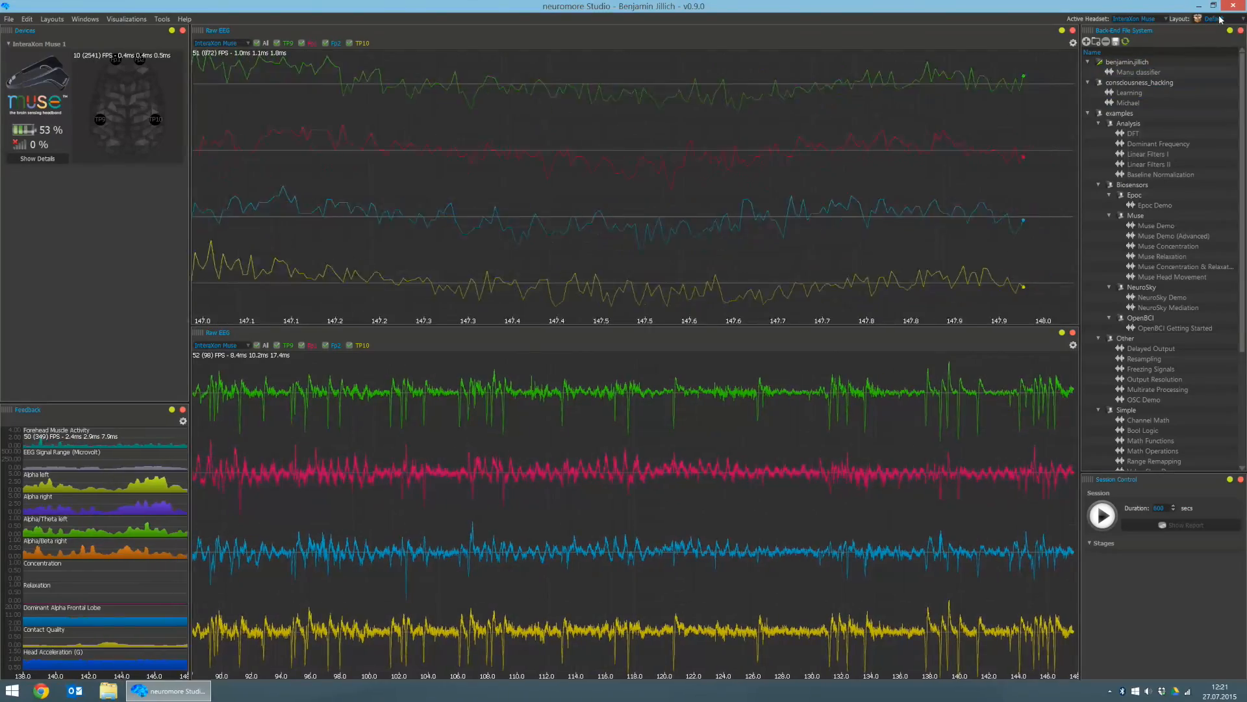
- Switch to the Default layout, then reselect 'My Layout' from the combo box
click(1212, 18)
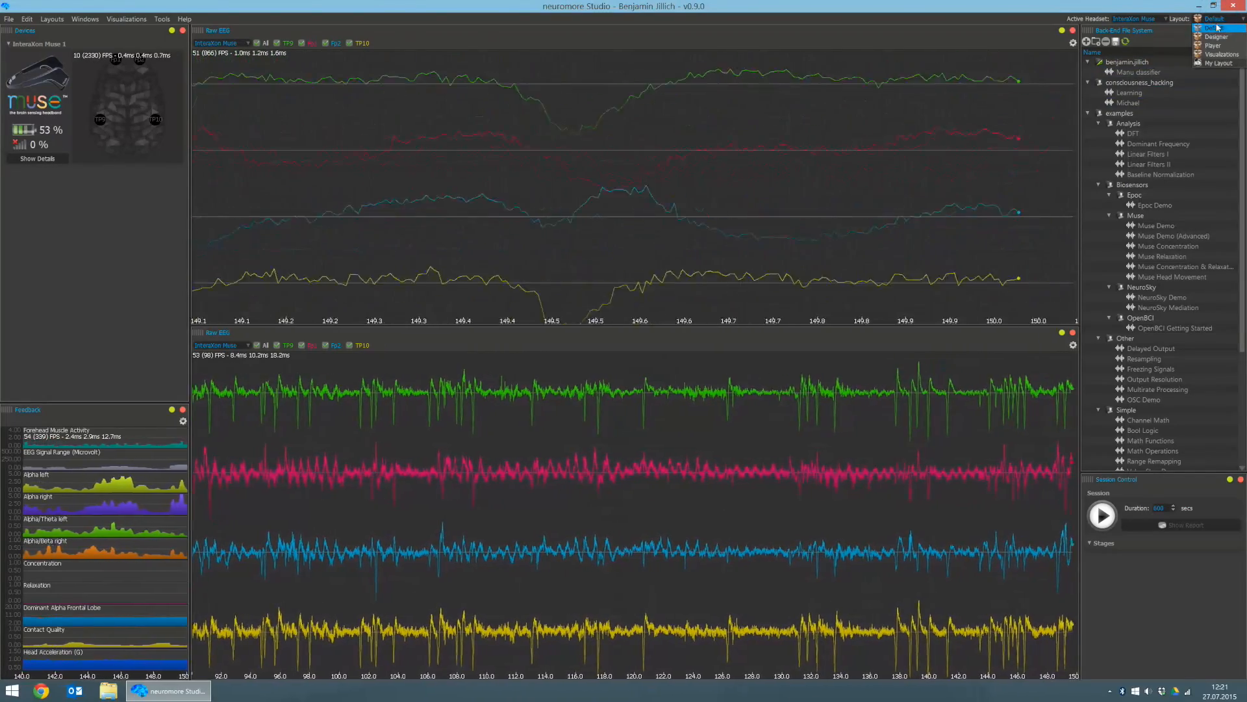
click(1215, 36)
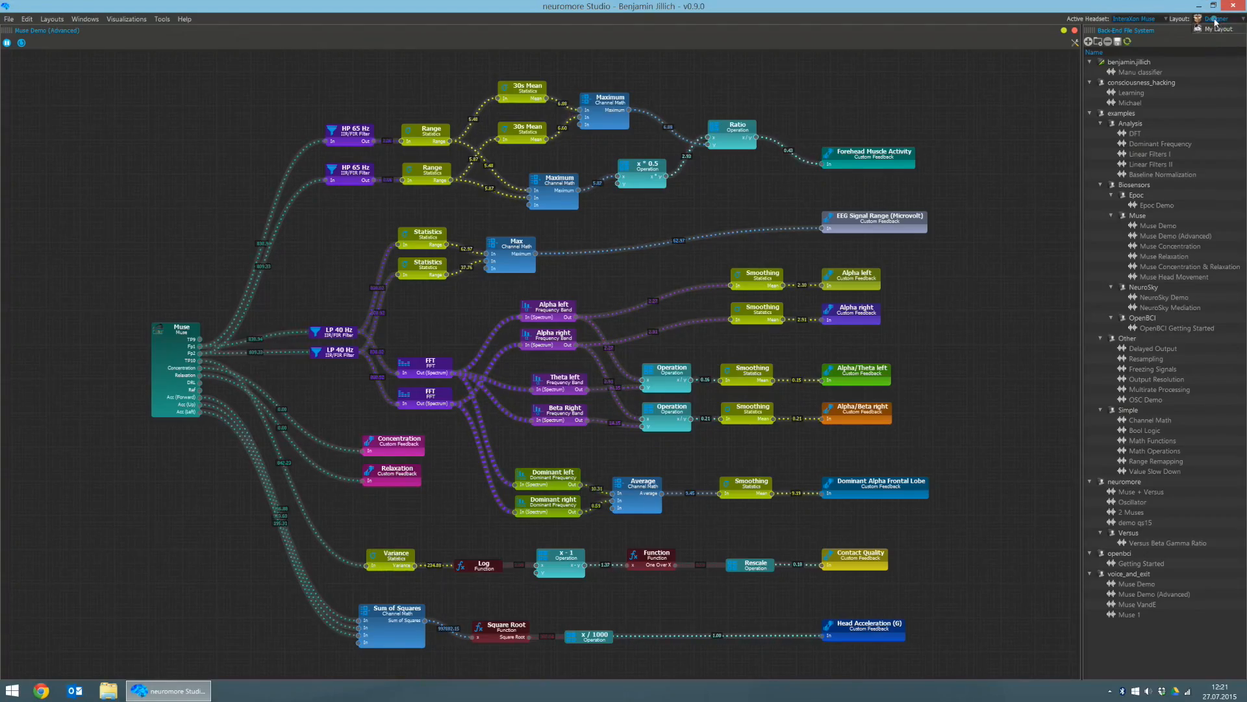
click(1216, 18)
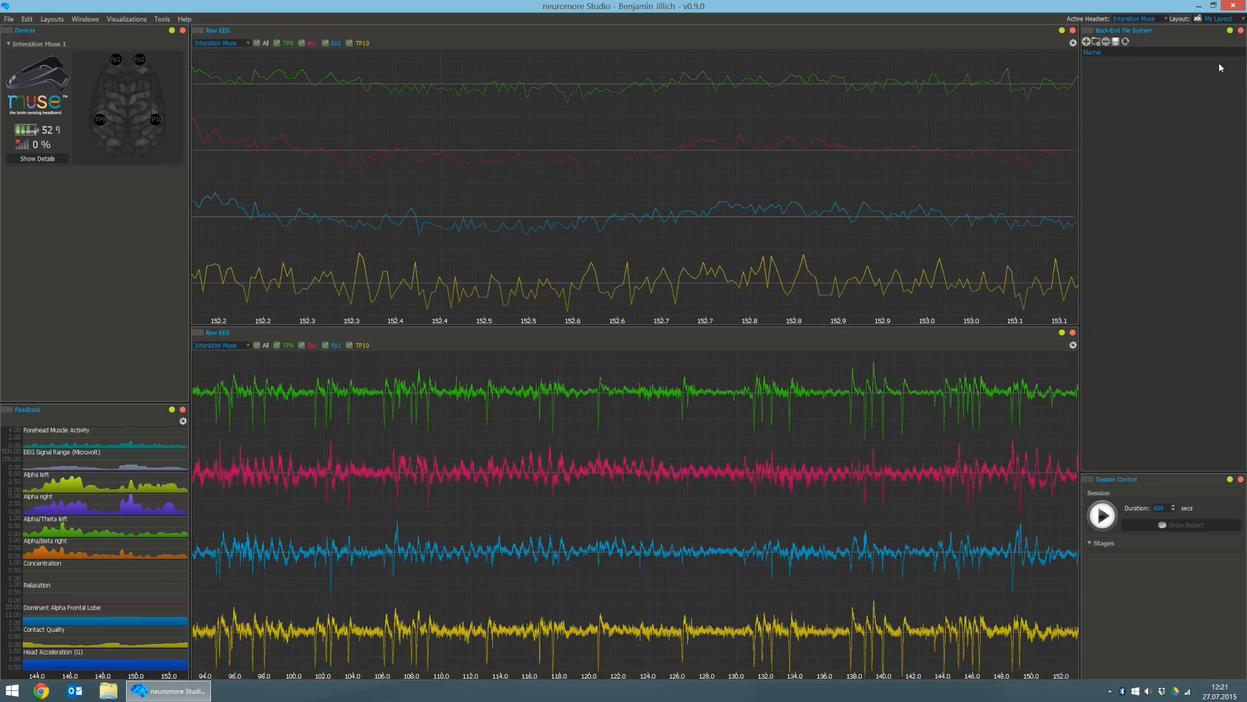